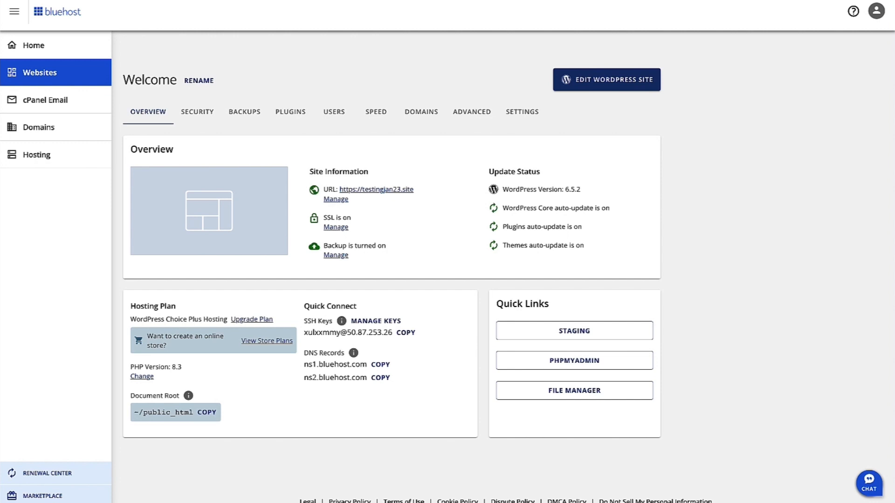
mouse_move(5, 274)
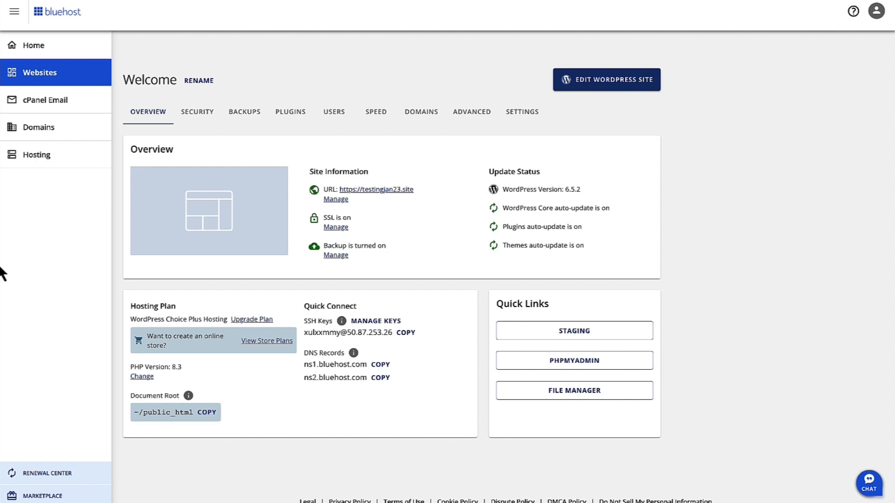
mouse_move(65, 73)
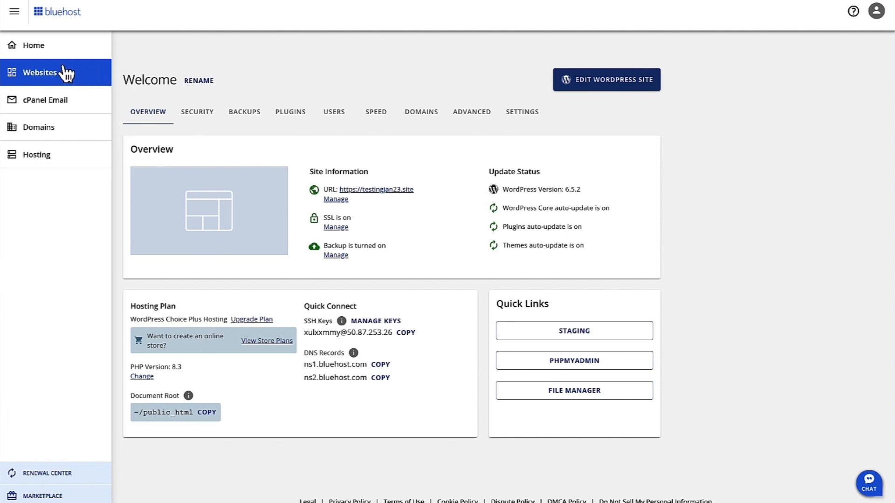
Launch the cPanel File Manager for the Welcome site at testingjan23.site from its settings Quick Links
click(41, 73)
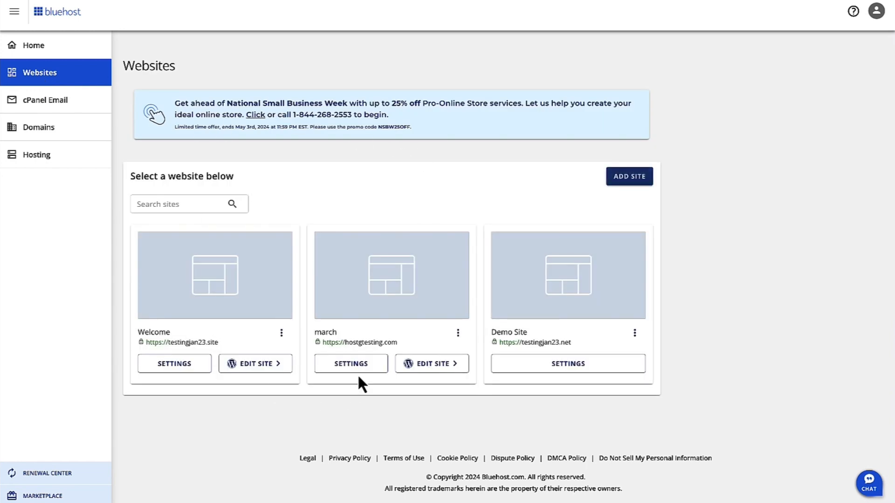
click(173, 363)
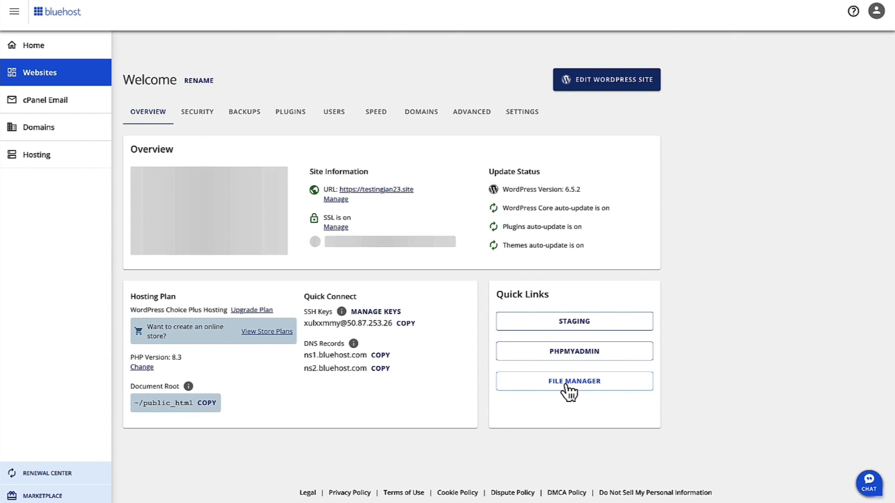
click(574, 381)
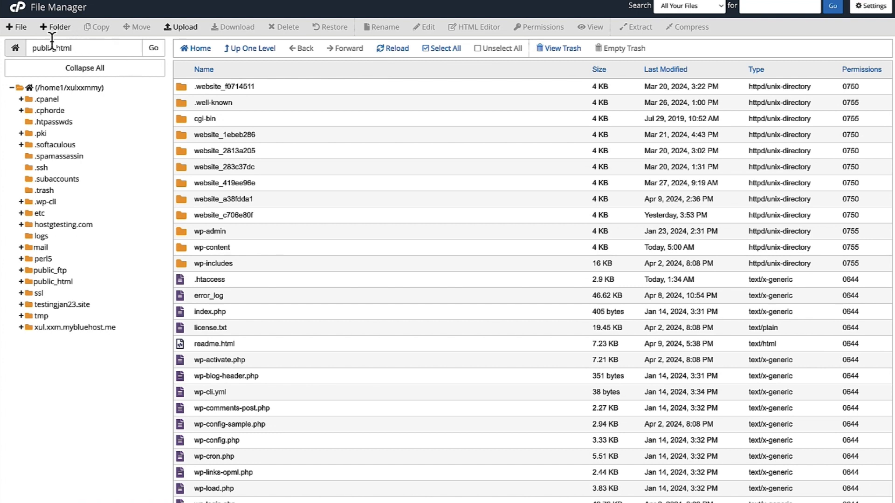
mouse_move(109, 246)
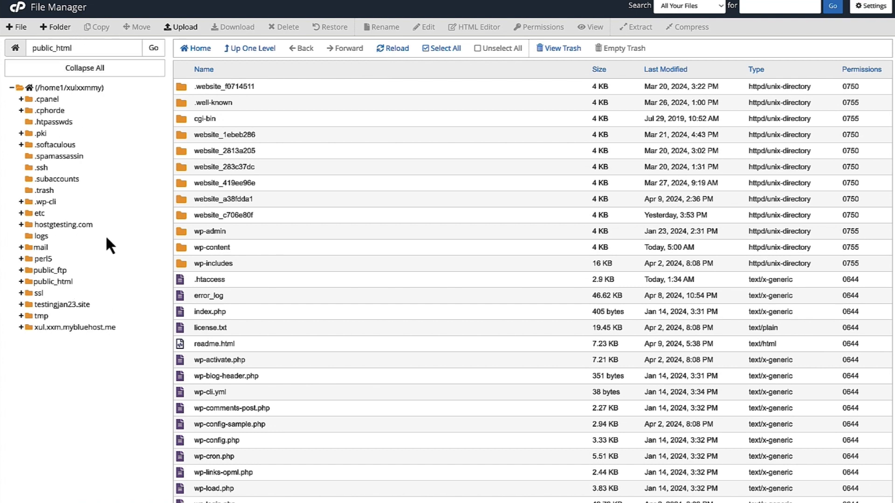
mouse_move(54, 219)
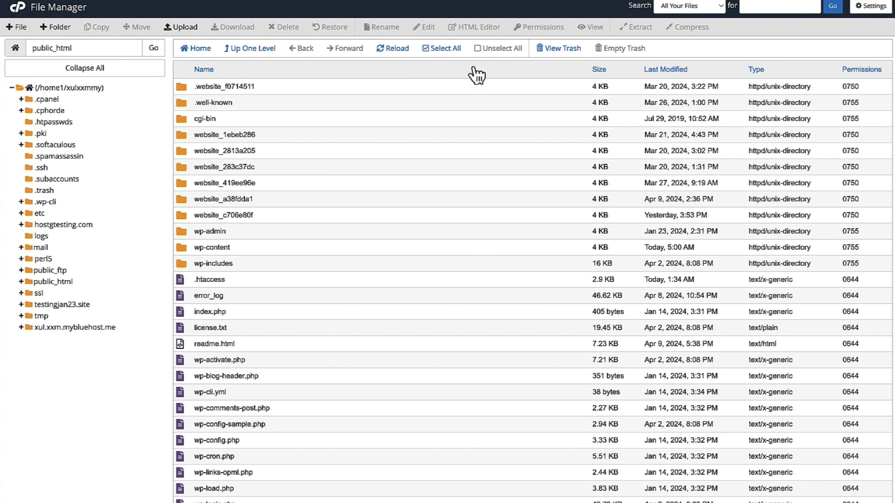
mouse_move(391, 256)
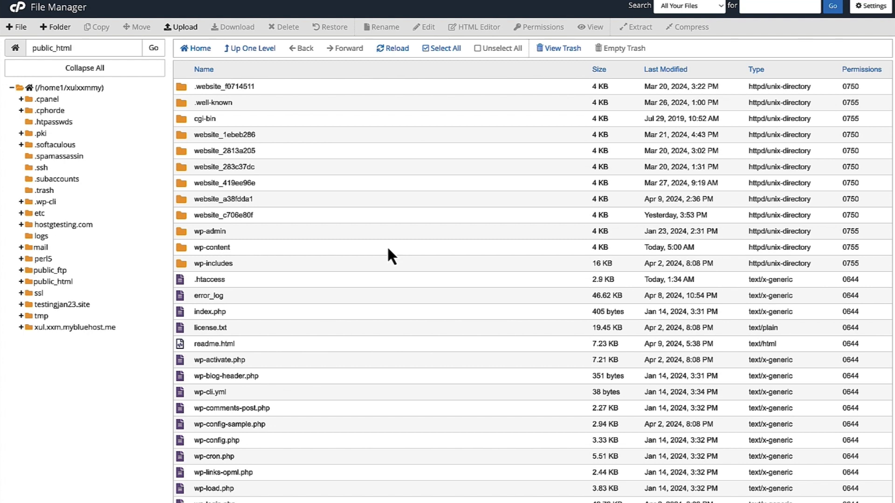
mouse_move(295, 267)
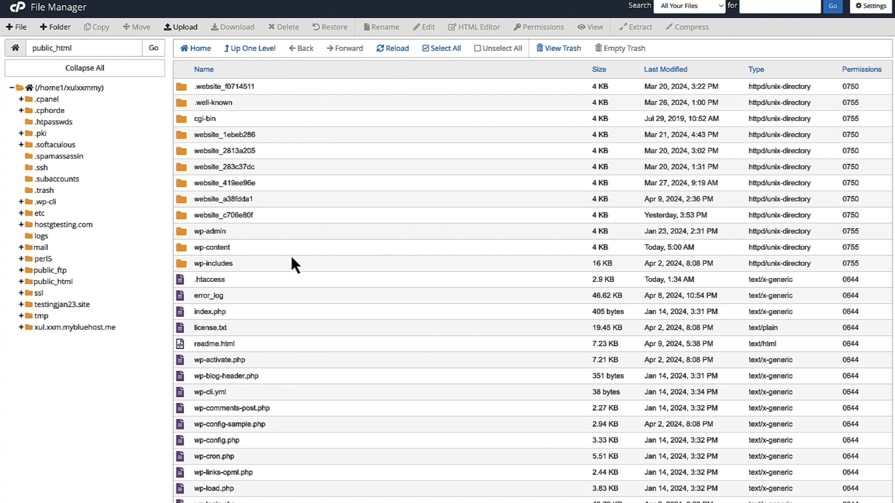
mouse_move(82, 142)
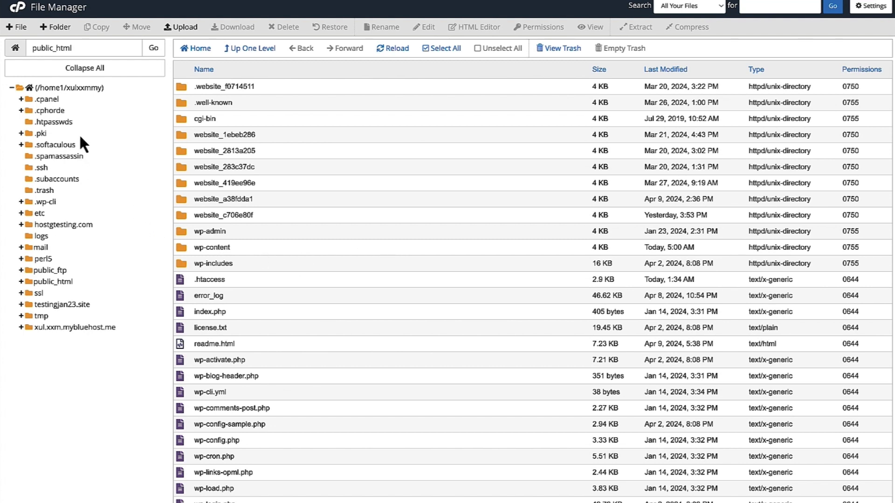
Select the .cpanel directory in the tree to list caches, datastore, nvdata, proxy_conf and config files
click(48, 99)
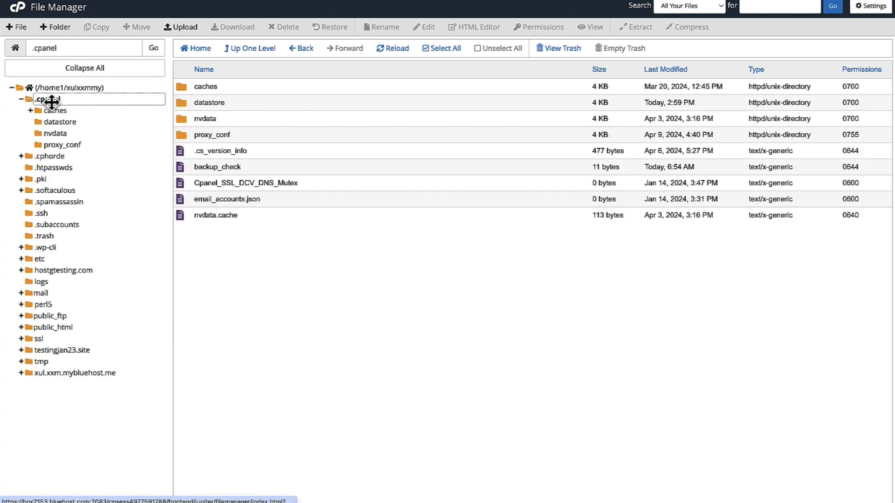
mouse_move(494, 116)
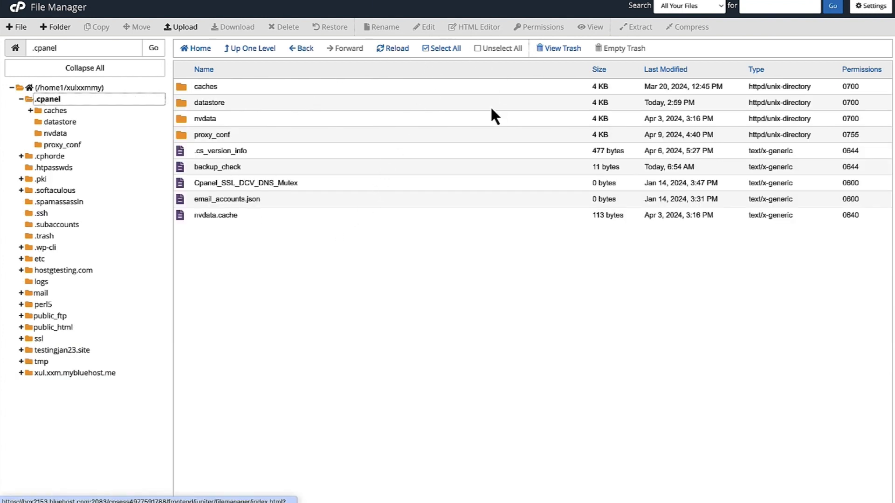